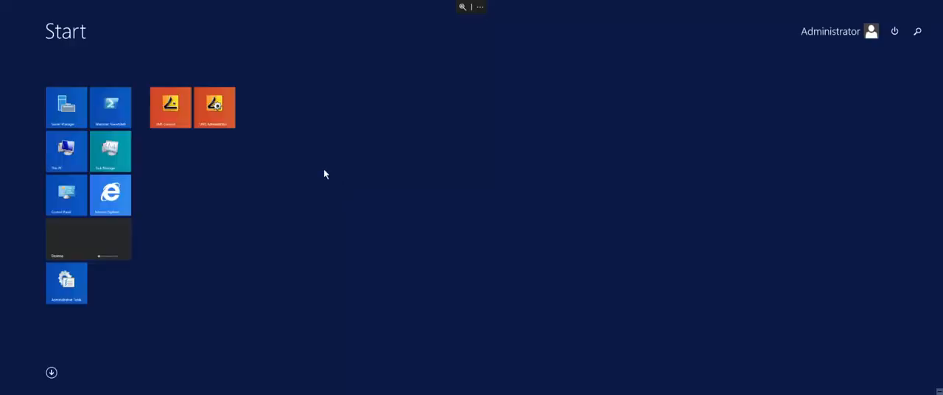
mouse_move(91, 254)
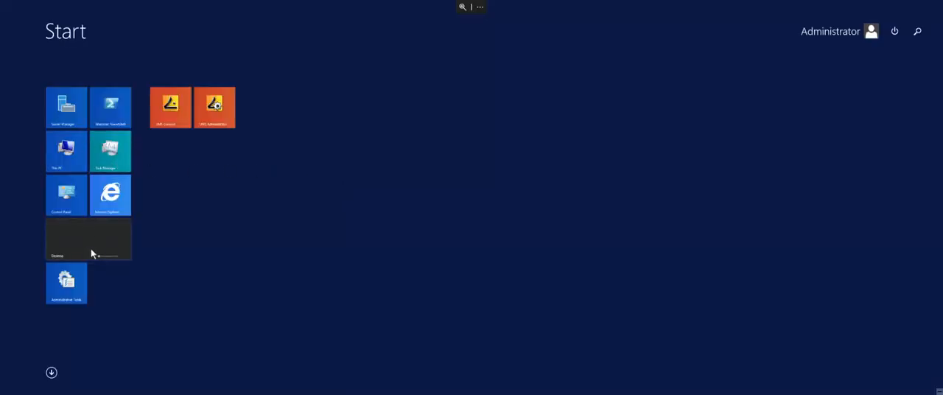
Step: Leave the Windows Server Start screen for the empty desktop
click(88, 239)
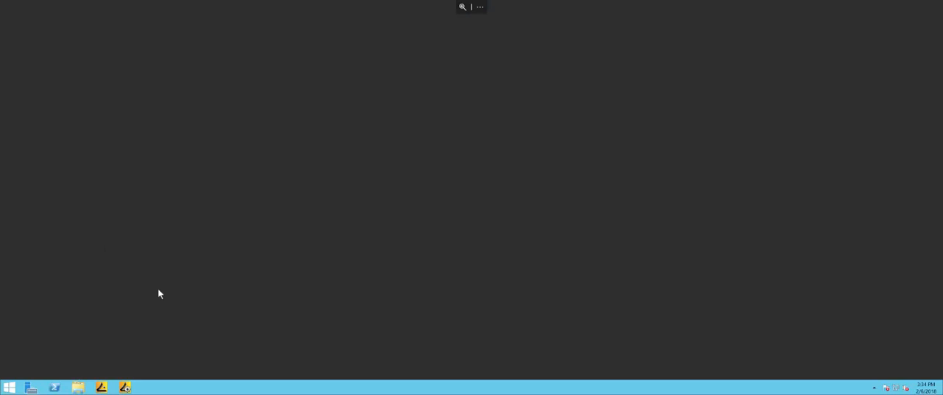
mouse_move(101, 387)
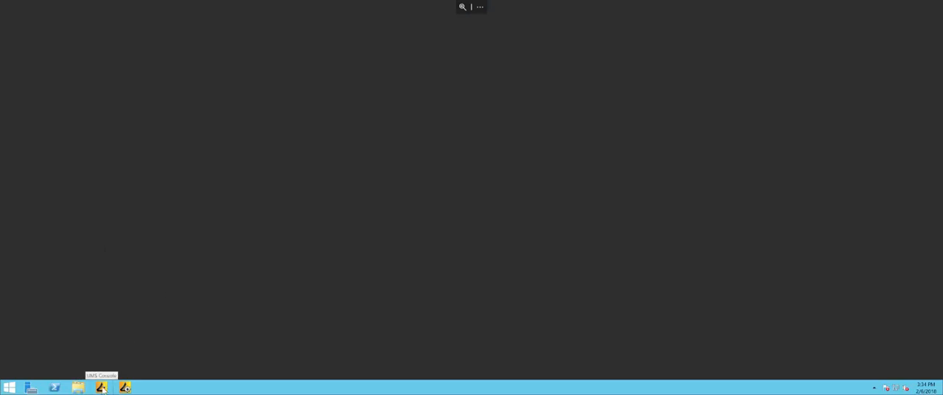
Step: Launch UMS Administrator and view its Datasource page listing the embedded rmdb database
click(101, 386)
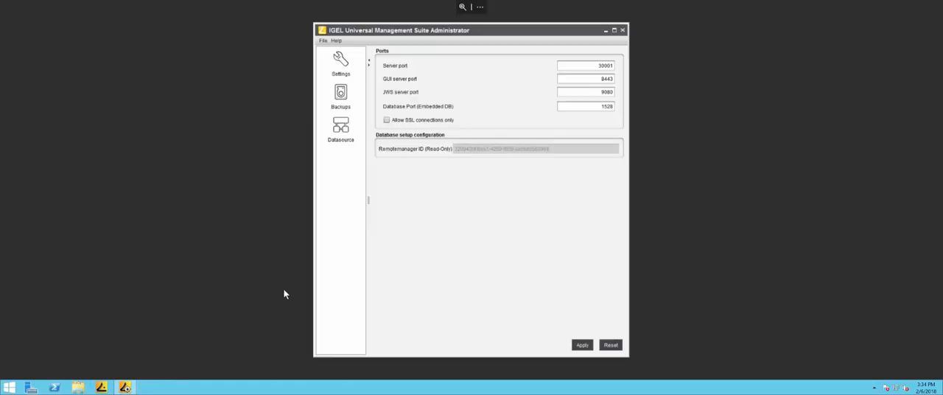
mouse_move(499, 171)
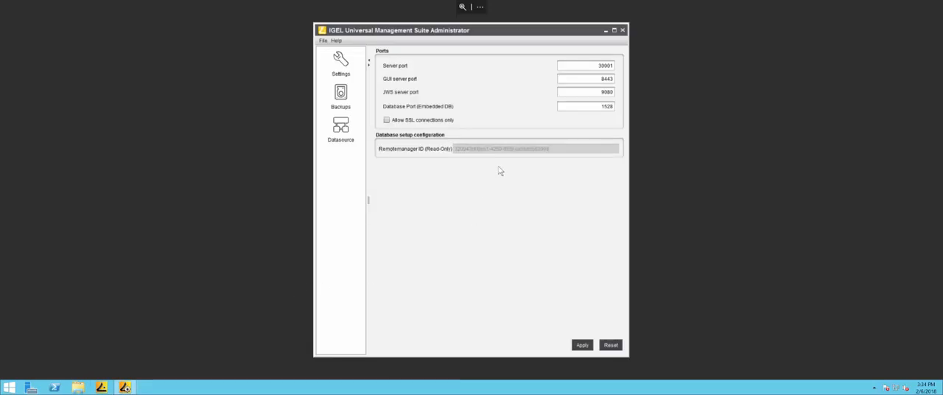
click(340, 126)
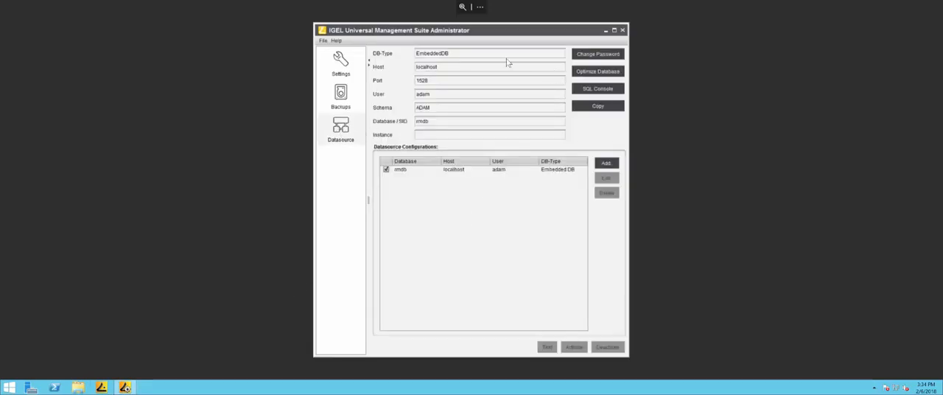
mouse_move(481, 67)
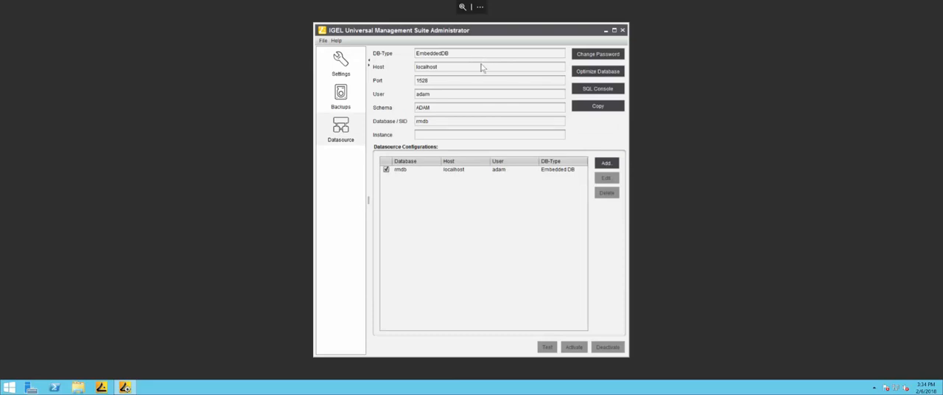
mouse_move(476, 88)
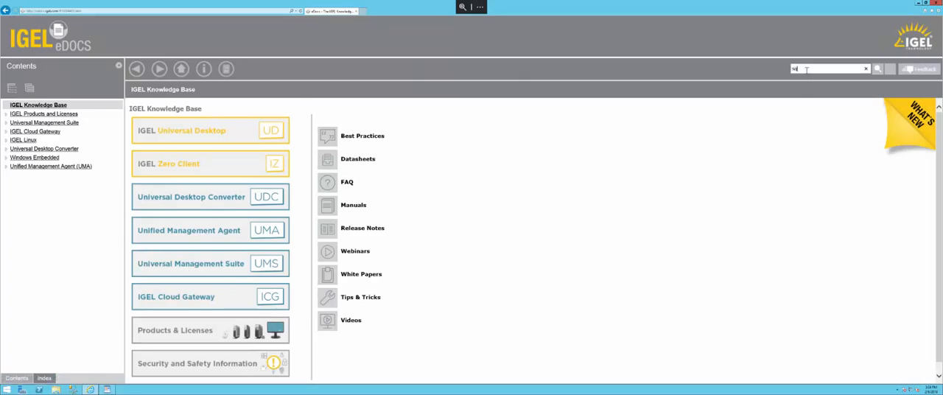
Step: Search eDocs for 'sql', open 'Setting Up the SQL Database' and select its script
click(877, 68)
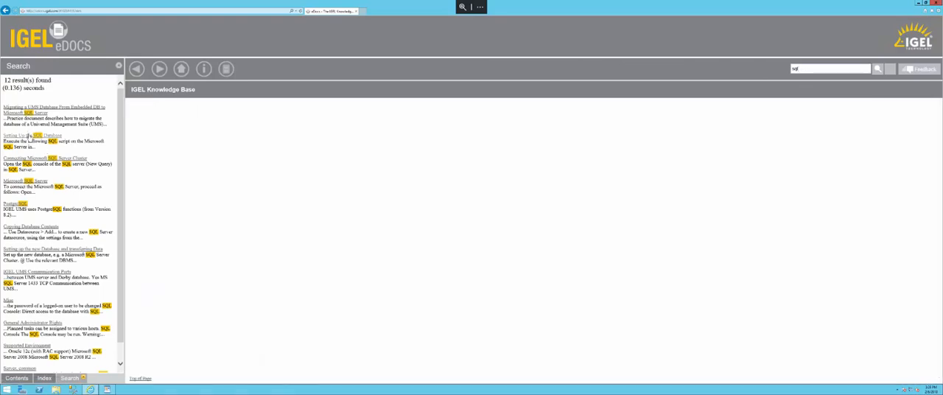
click(25, 137)
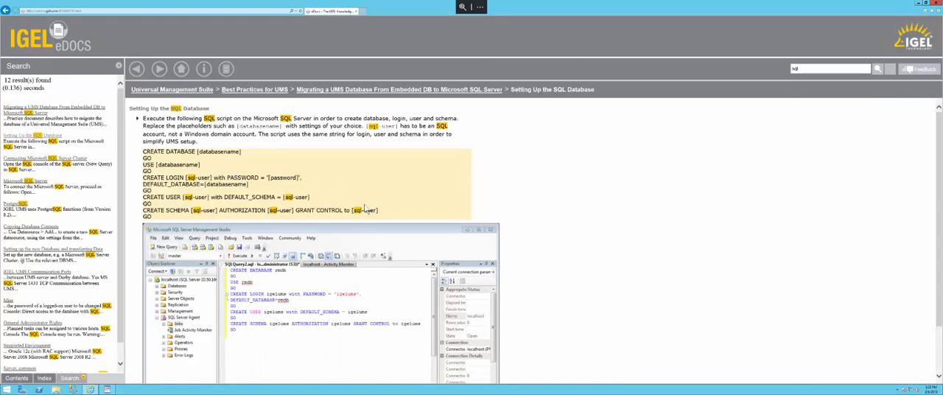
drag(144, 196, 380, 210)
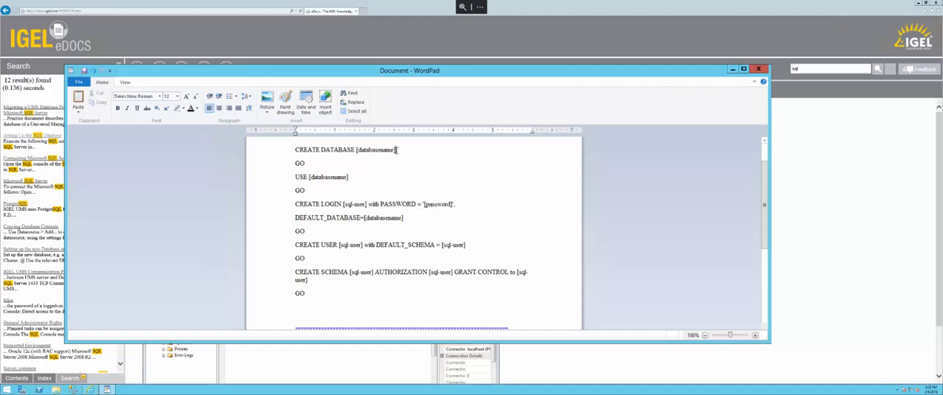
mouse_move(344, 183)
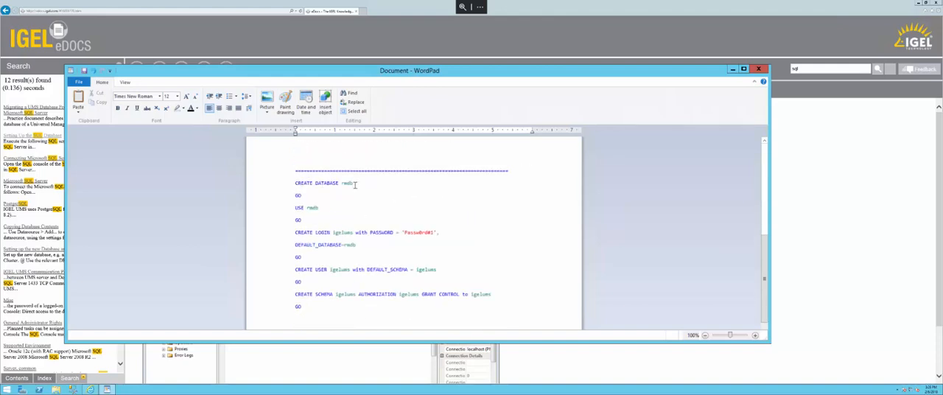
mouse_move(350, 206)
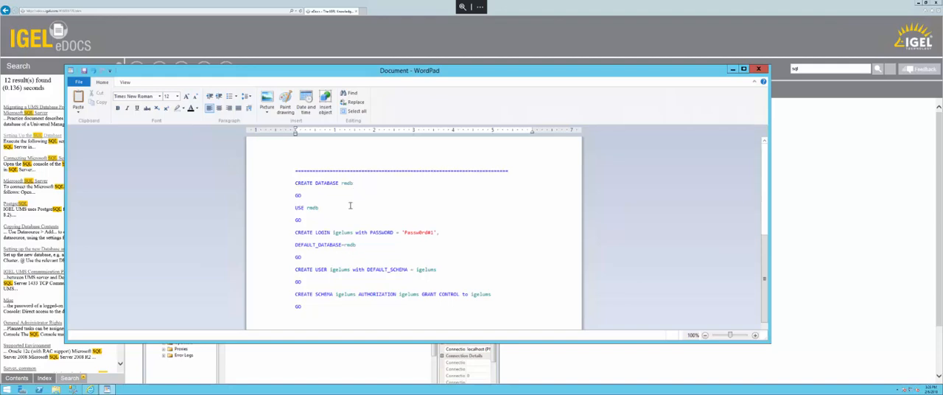
mouse_move(321, 208)
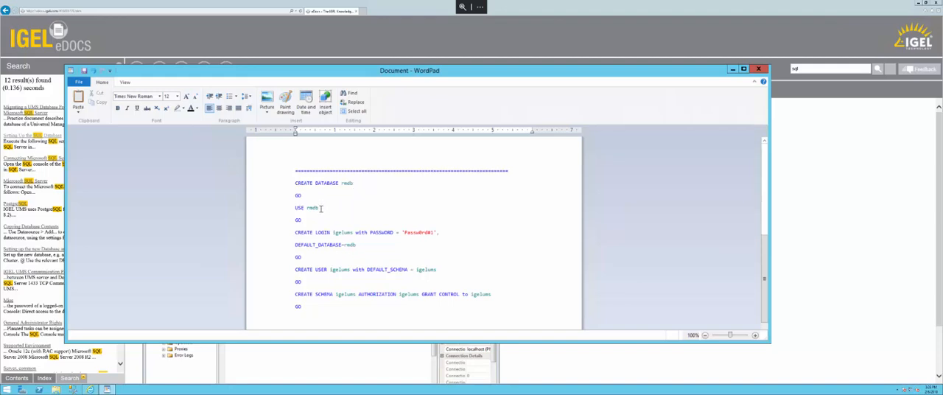
mouse_move(344, 220)
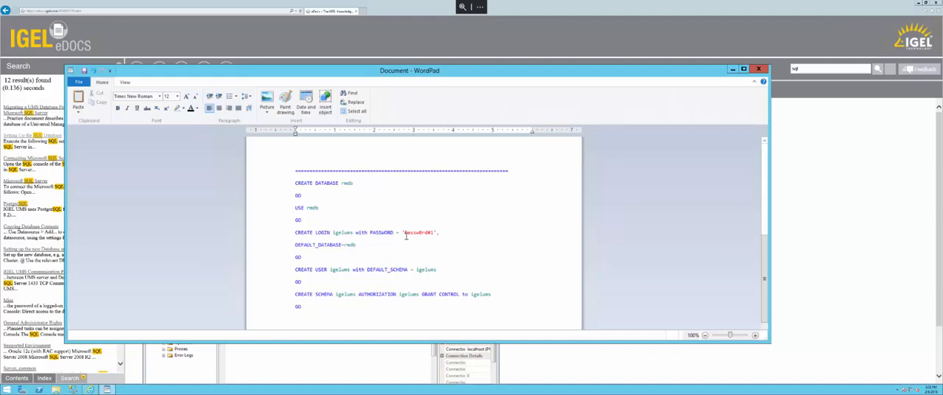
mouse_move(388, 241)
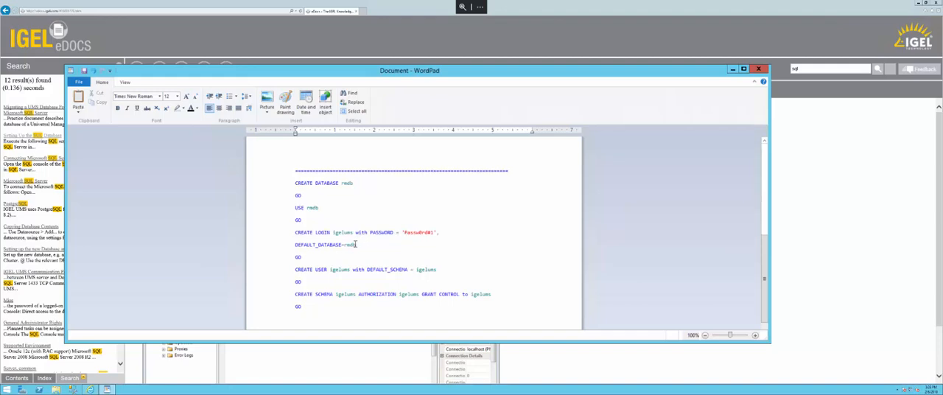
mouse_move(353, 268)
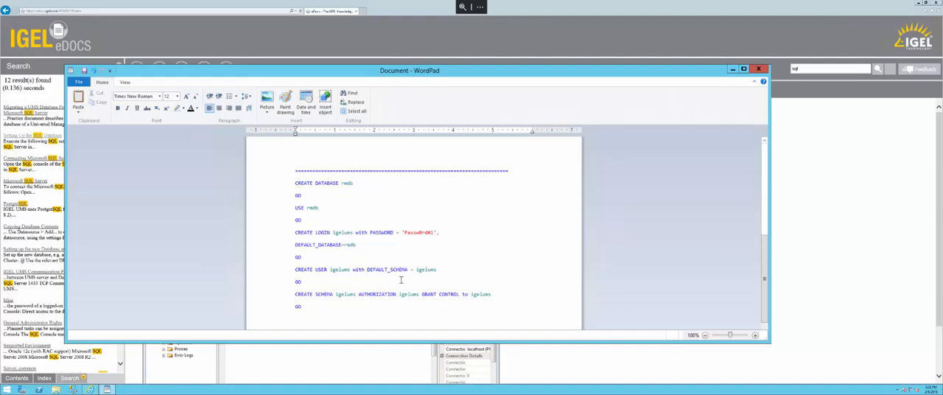
Step: Select the rmdb/igelums adapted SQL script in WordPad for copying
drag(293, 294, 302, 309)
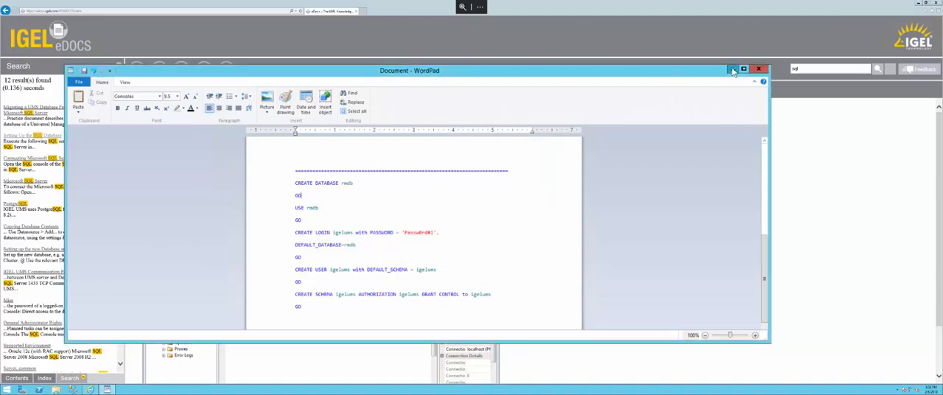
Step: Connect to the local SQLEXPRESS server and browse its databases and logins
click(759, 69)
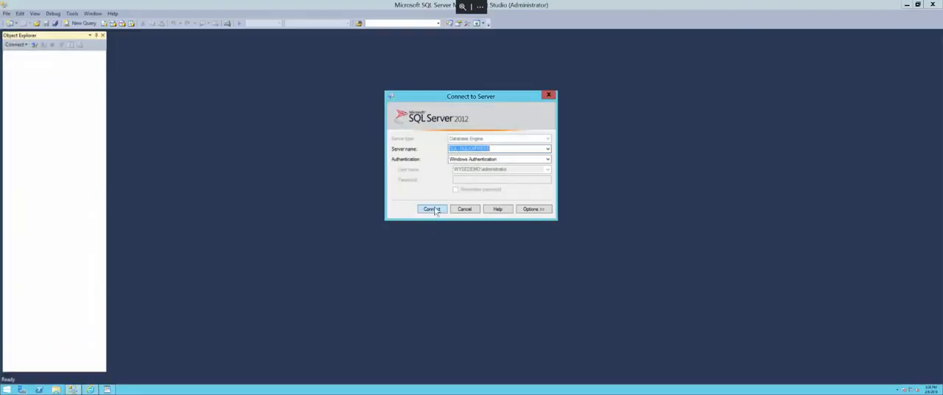
click(431, 209)
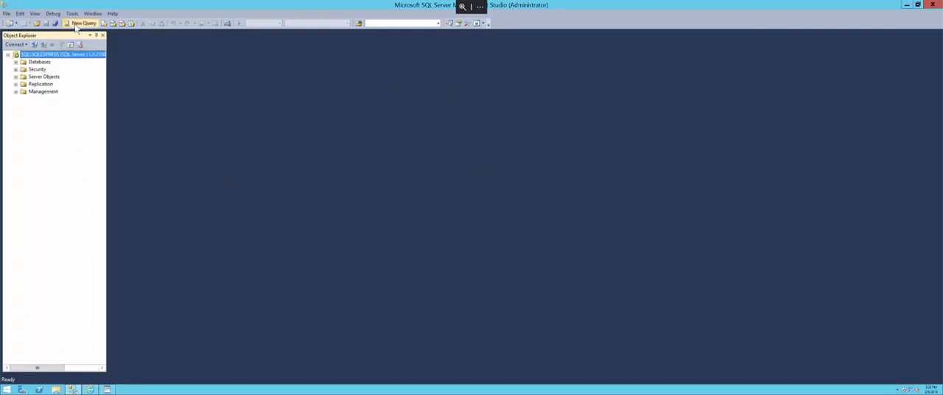
click(81, 22)
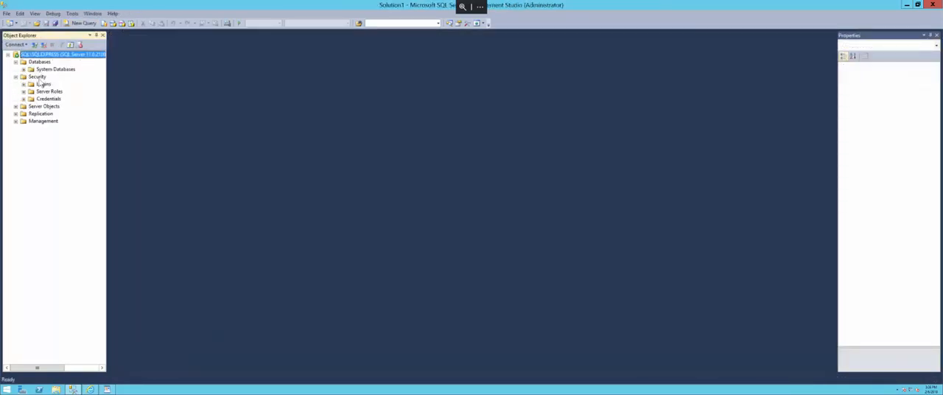
click(24, 84)
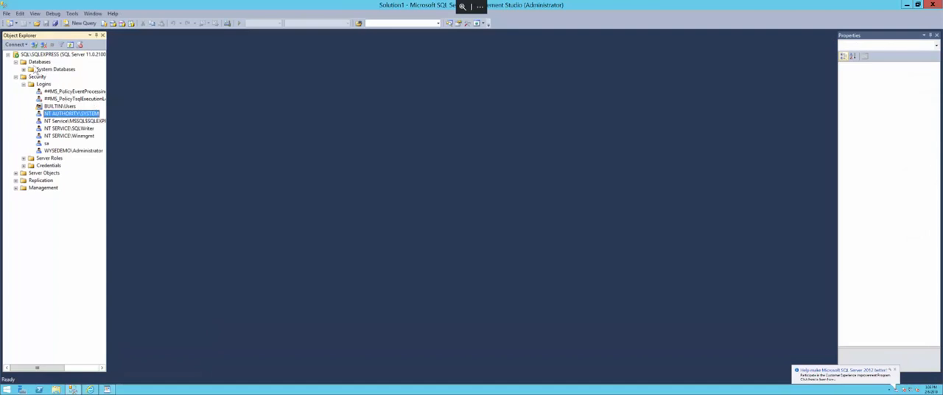
click(17, 62)
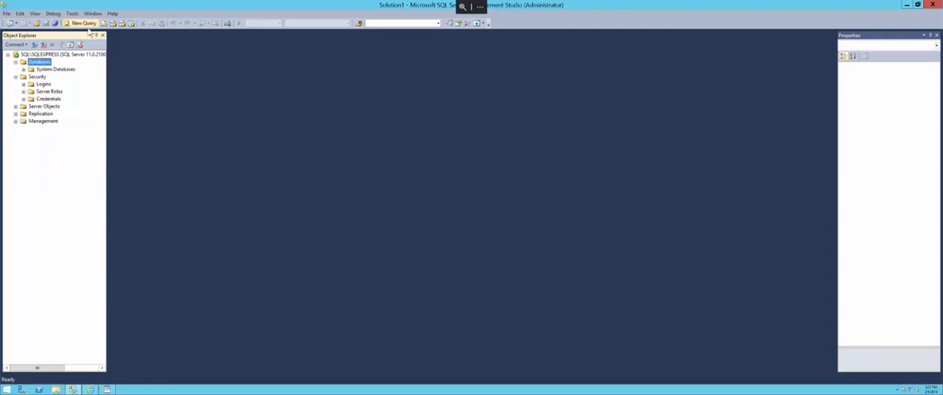
Step: Run the pasted setup script in a new query and refresh the server tree
click(82, 23)
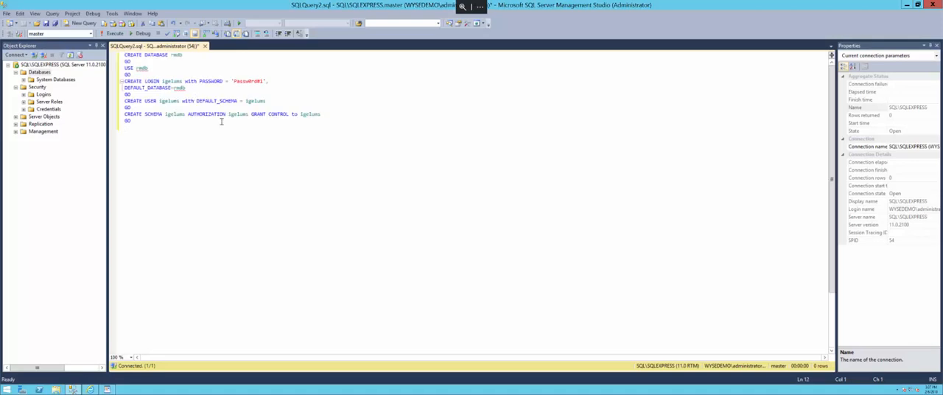
click(114, 34)
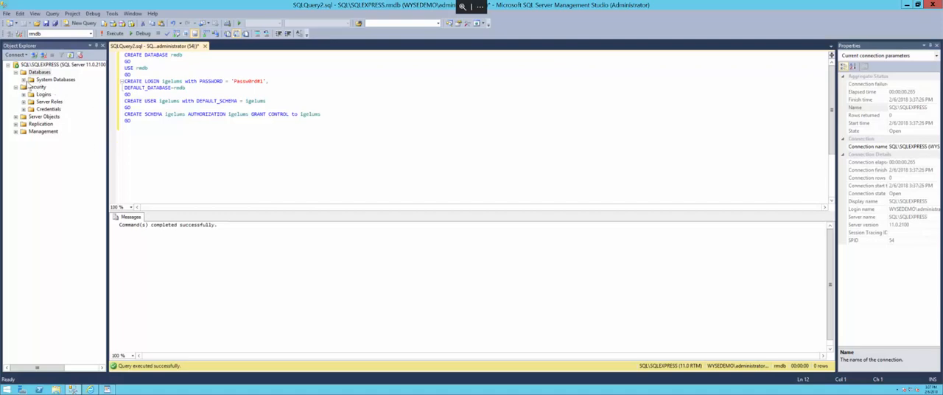
right_click(39, 72)
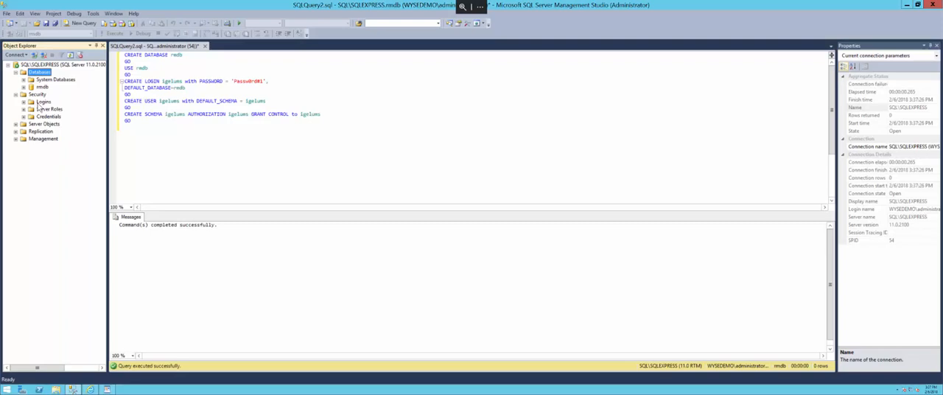
Step: Verify the igelums login exists, then close SSMS without saving the query
click(18, 102)
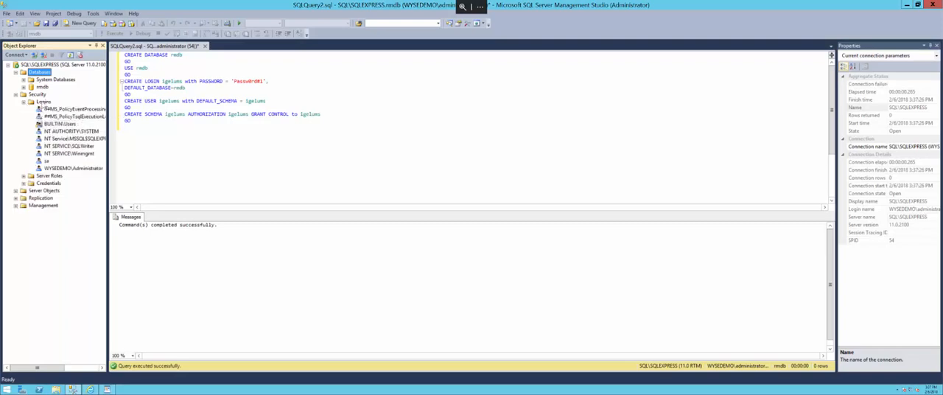
click(43, 101)
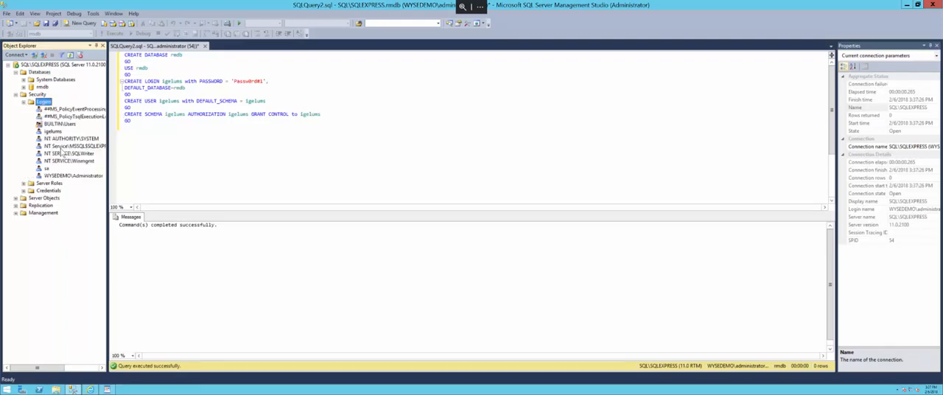
click(52, 131)
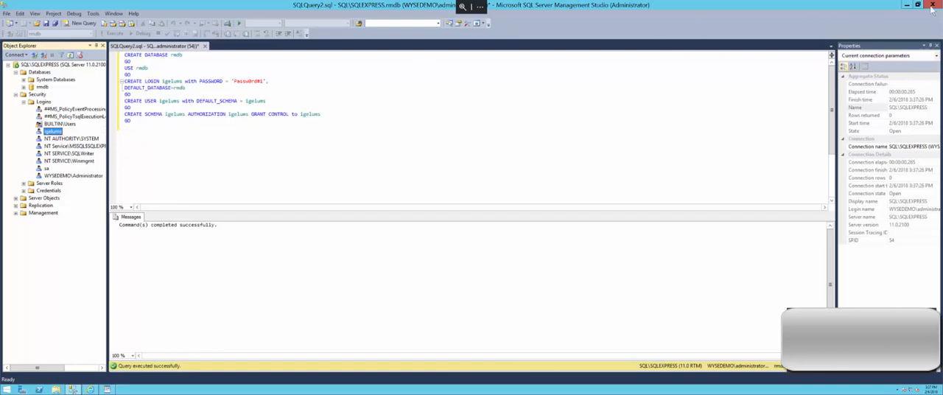
click(932, 5)
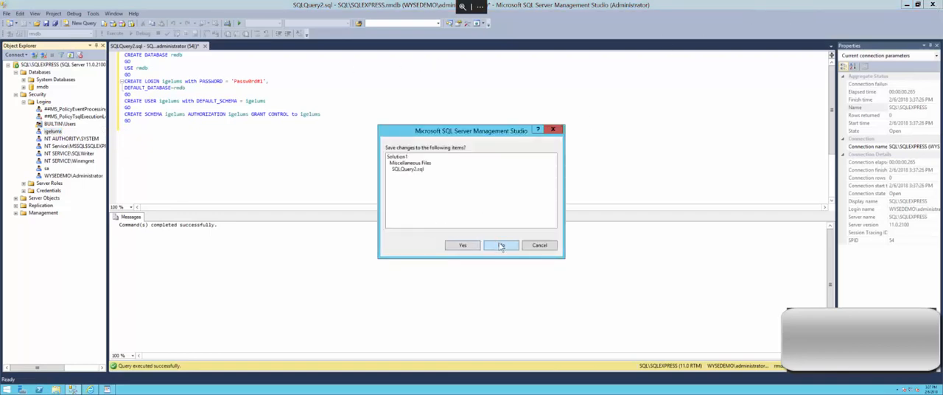
click(501, 245)
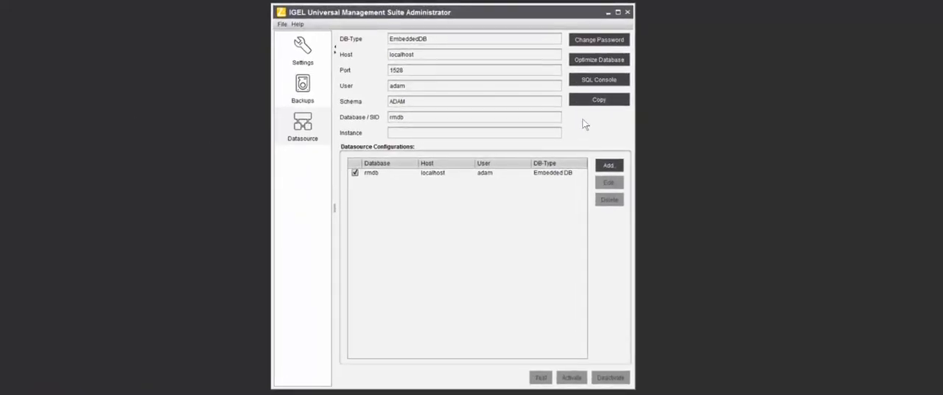
Step: Add a SQL Server datasource: host SQL, user igelums, schema IGELUMS, database RMDB
click(608, 164)
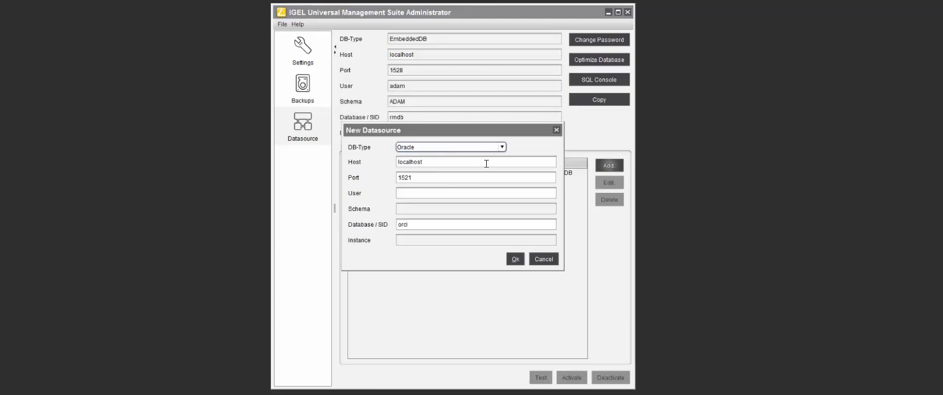
click(502, 146)
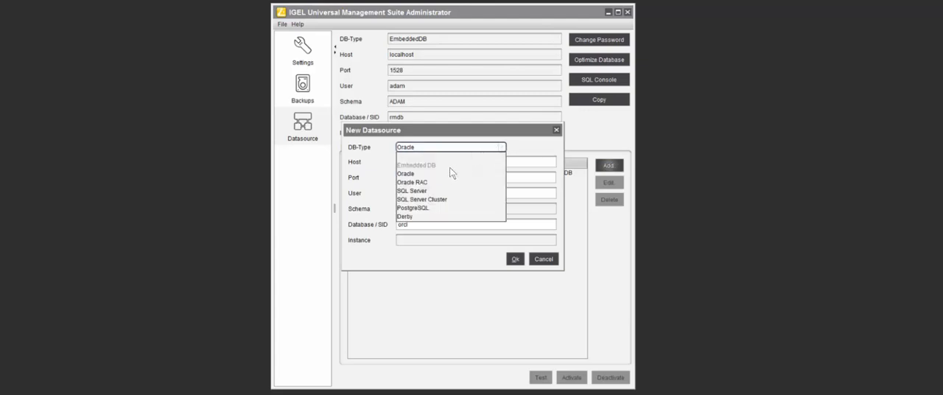
click(411, 191)
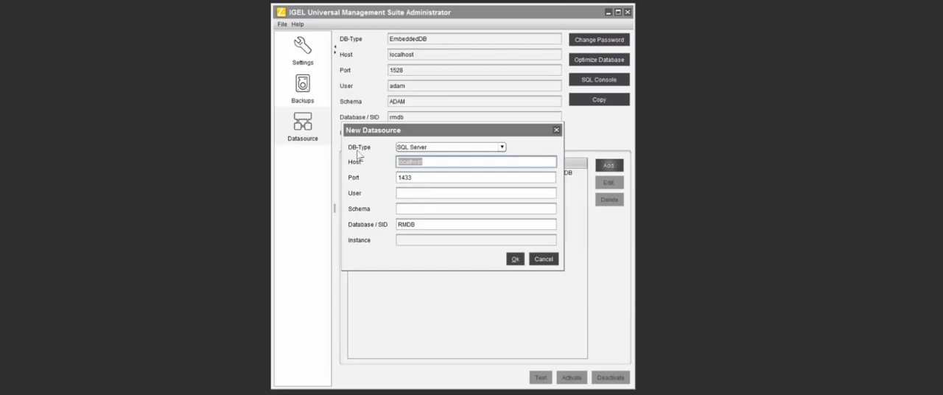
text(SQL)
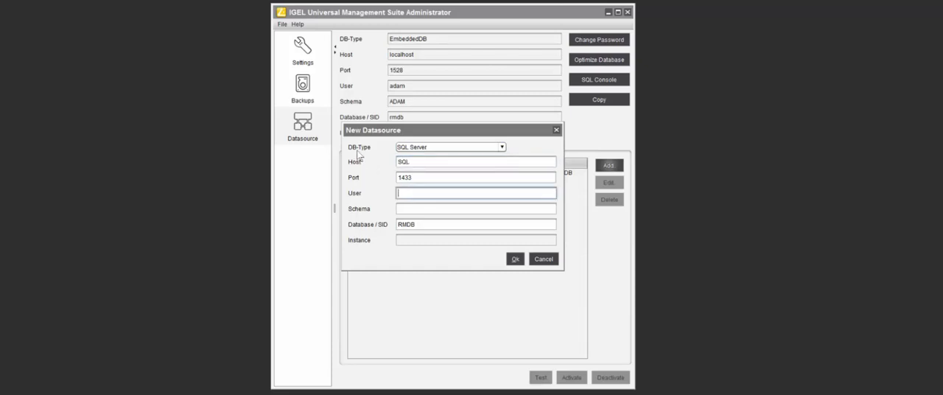
text(igelums)
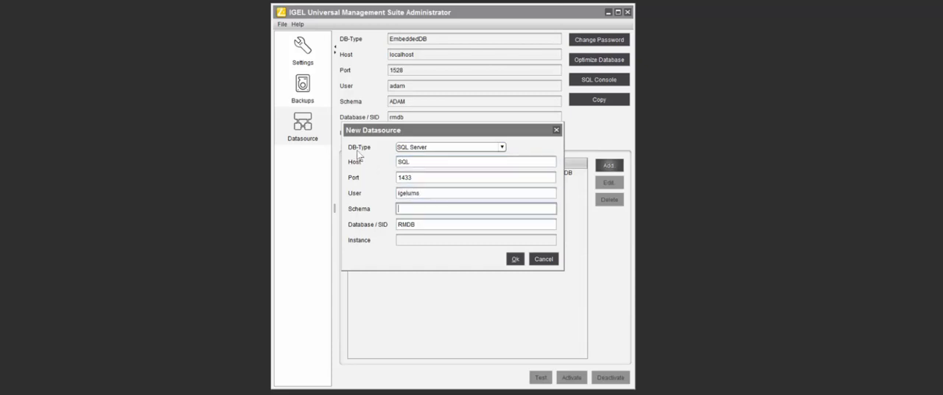
text(IGELUMS)
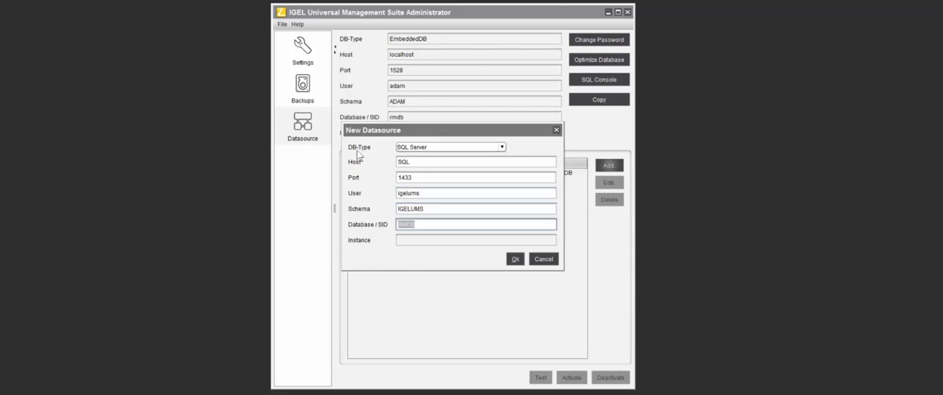
click(543, 258)
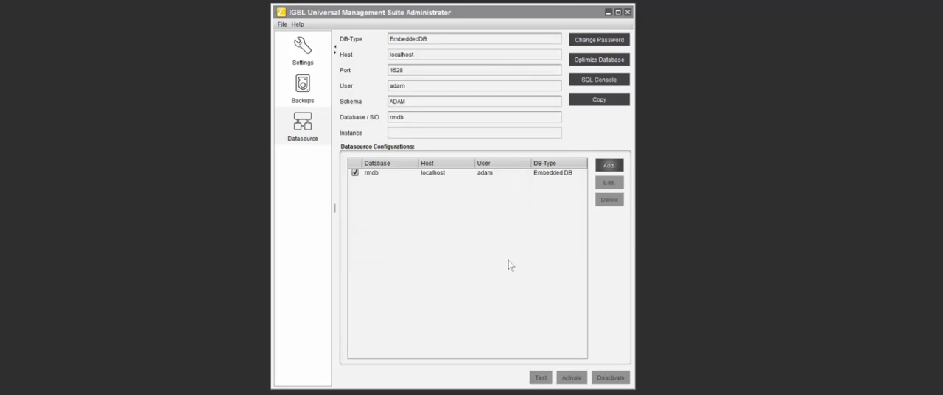
click(607, 164)
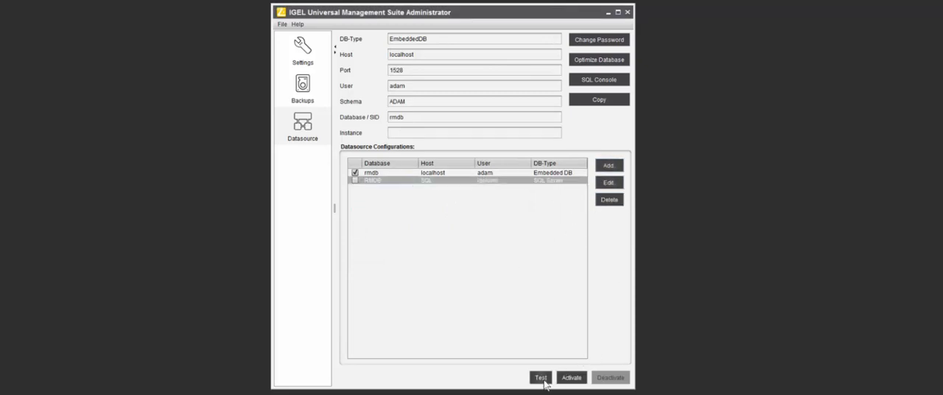
Step: Test the RMDB connection with the igelums password and dismiss the success message
click(540, 377)
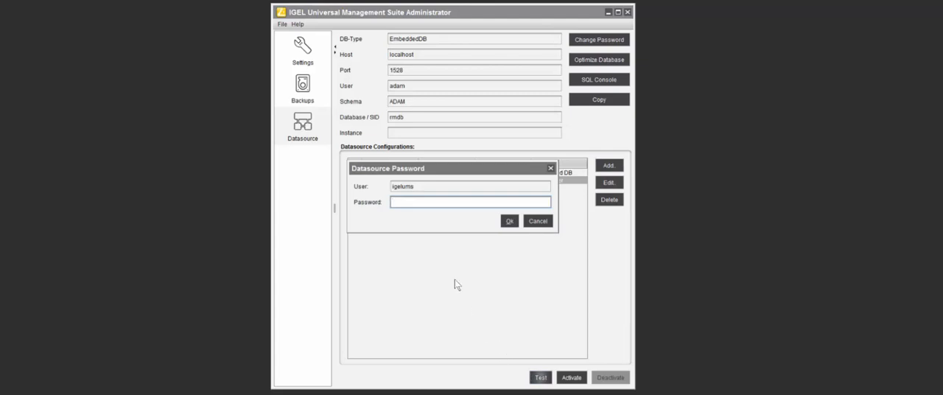
text(***)
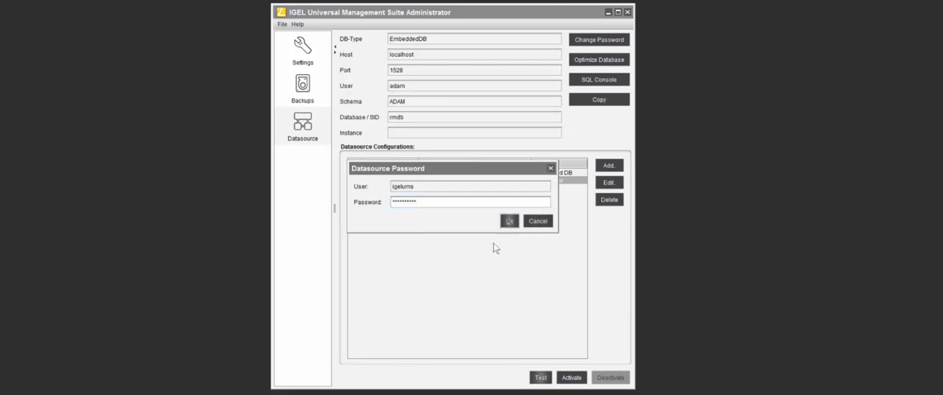
click(509, 221)
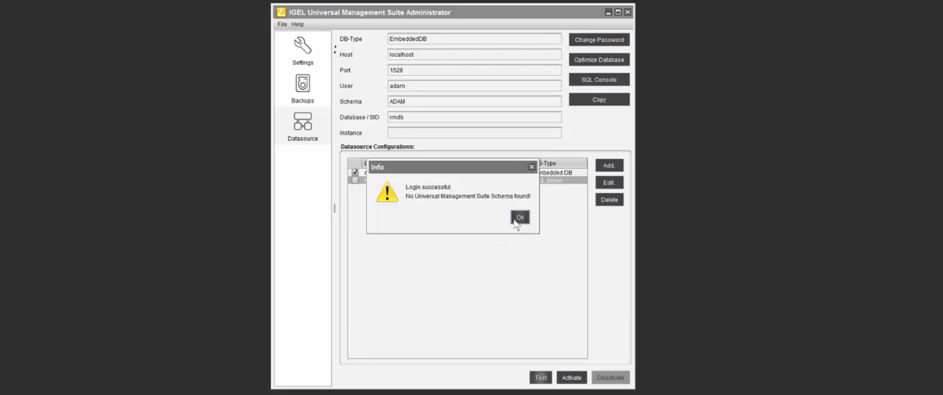
click(519, 218)
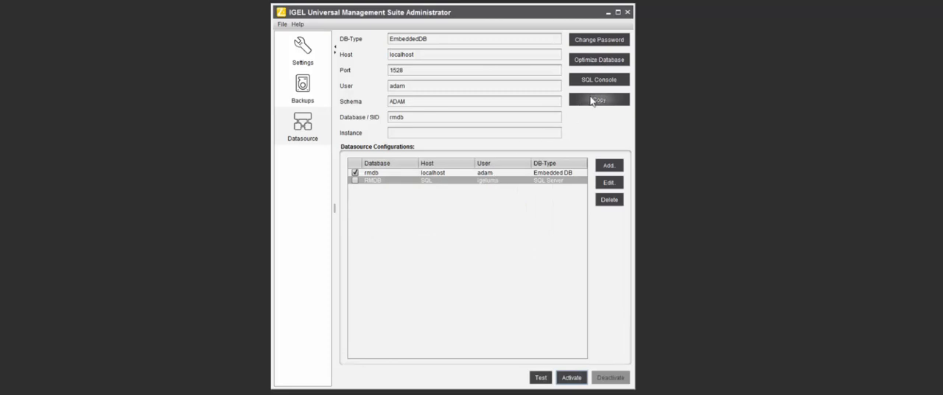
Step: Copy the embedded rmdb data into target RMDB, supplying the igelums password
click(597, 99)
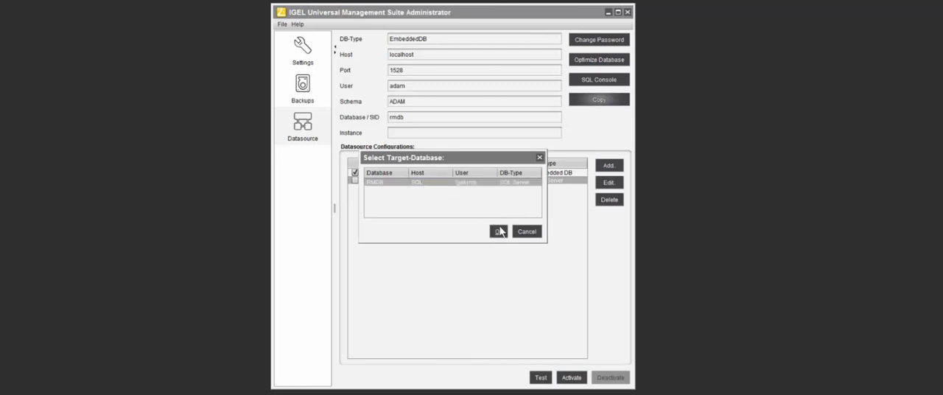
click(498, 232)
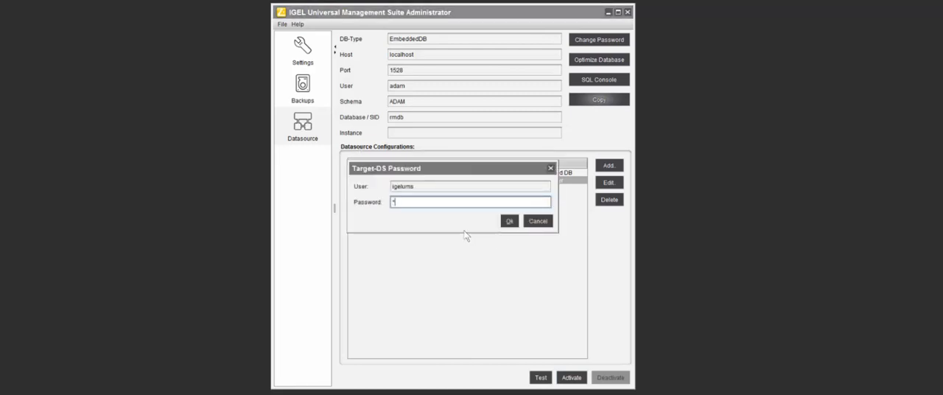
text(*)
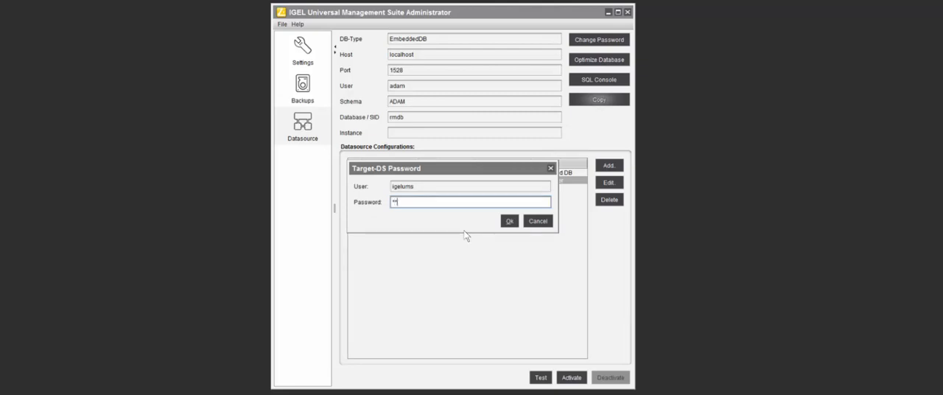
text(password)
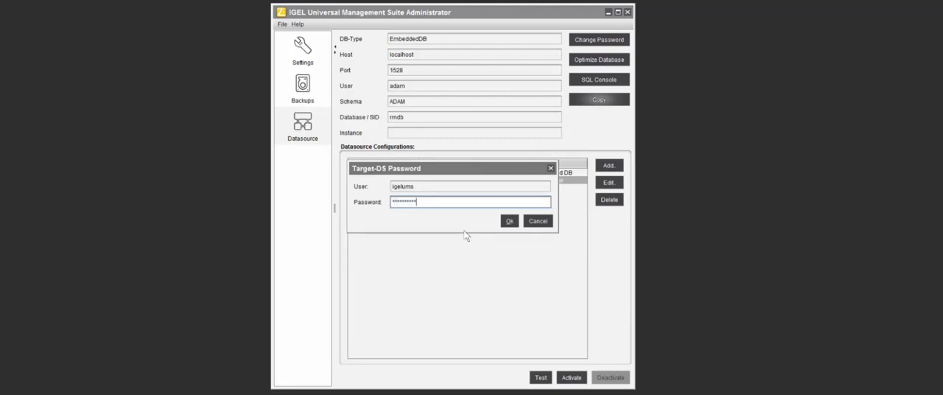
click(509, 221)
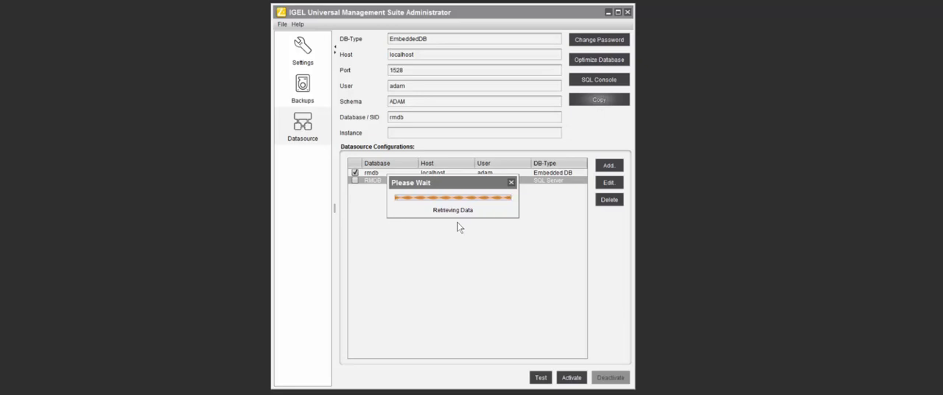
click(598, 98)
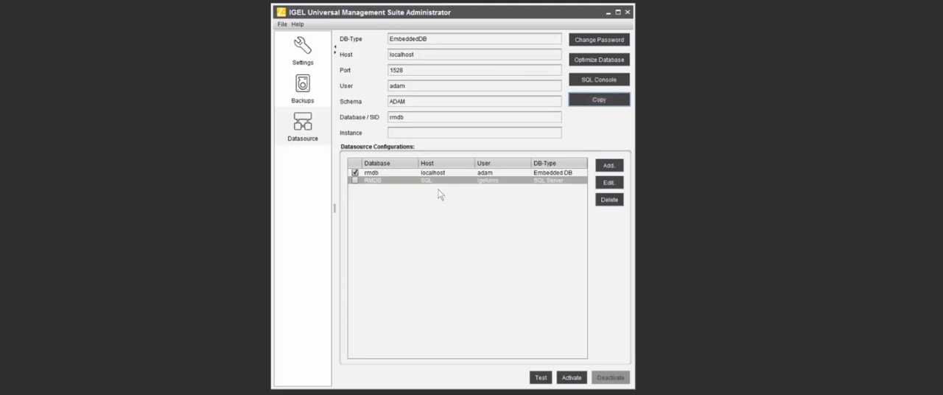
click(571, 377)
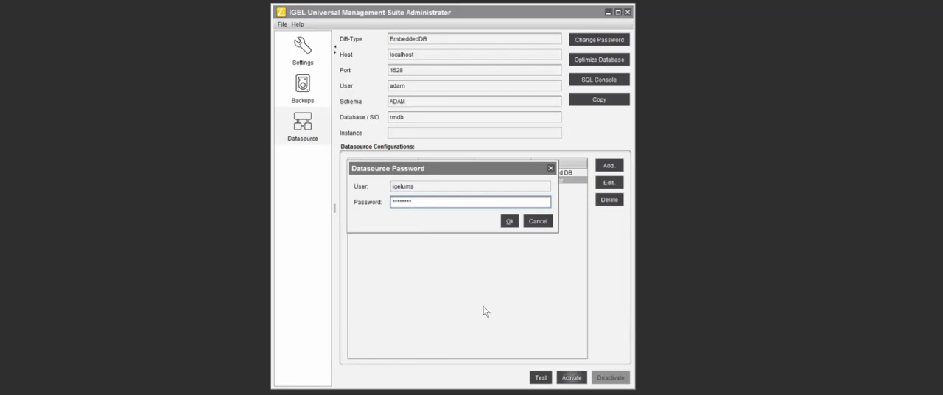
Step: Confirm the datasource password to activate RMDB
click(509, 221)
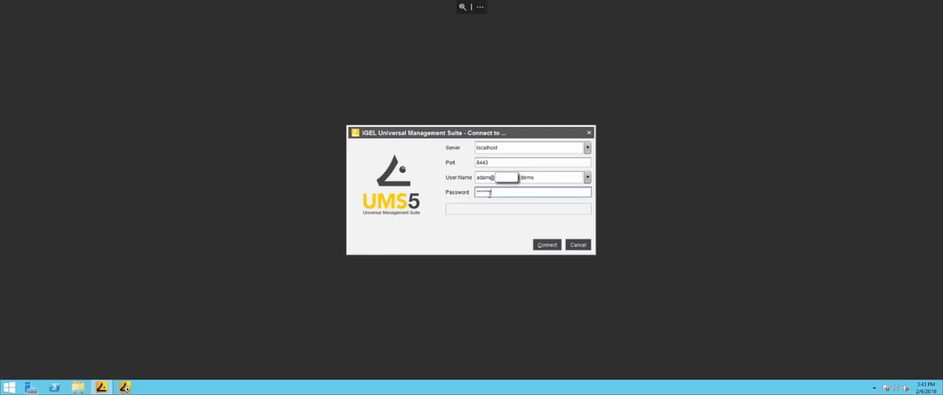
Step: Connect to the UMS server with the entered password to load the profiles and thin clients tree
click(546, 244)
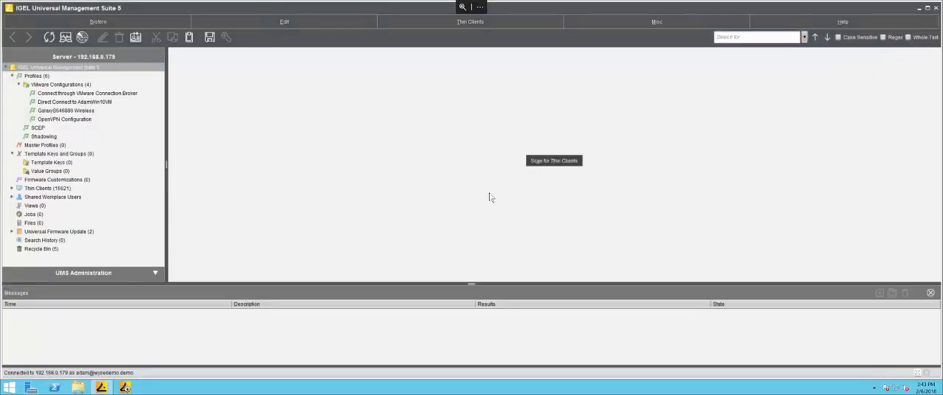
mouse_move(216, 204)
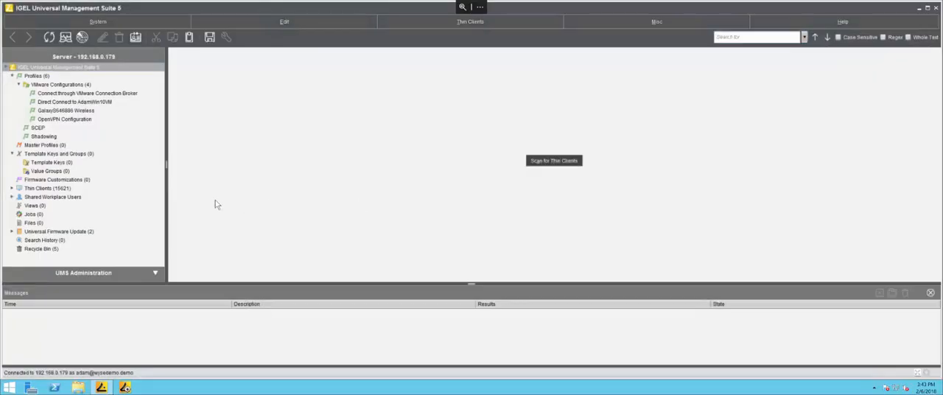
mouse_move(136, 165)
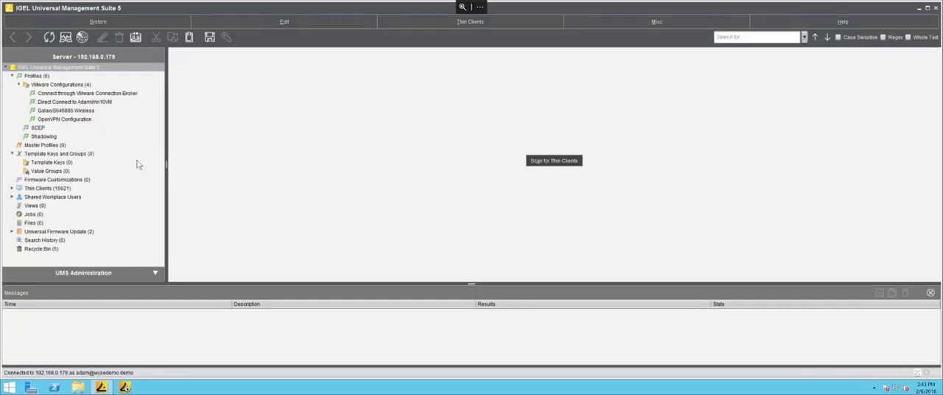
mouse_move(136, 354)
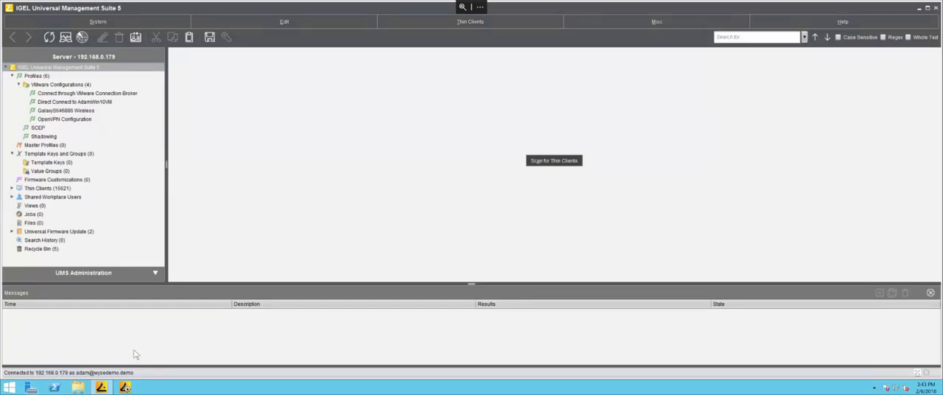